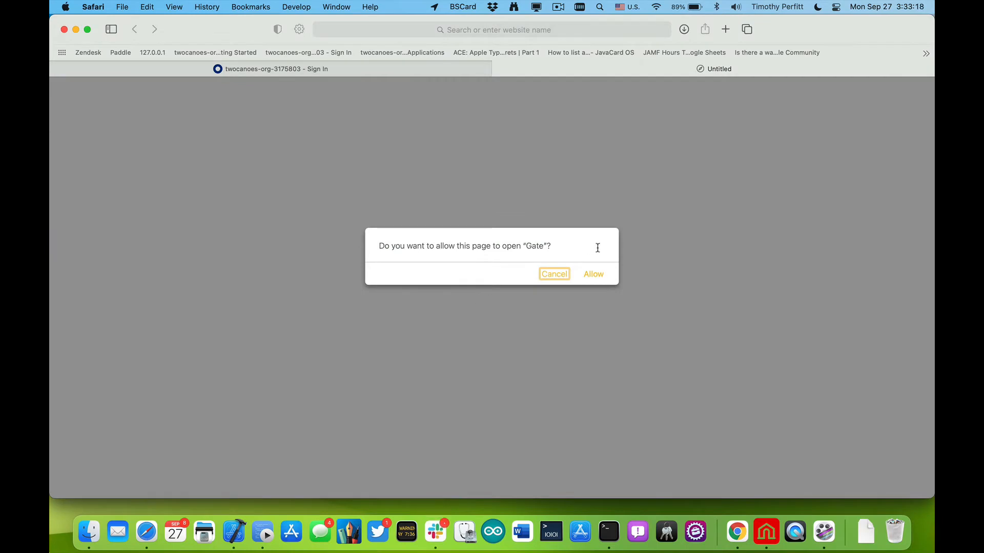
- Allow the page to open Gate so it issues the Twocanoes-CA authentication certificate
{"action": "left_click", "coordinate": [593, 274]}
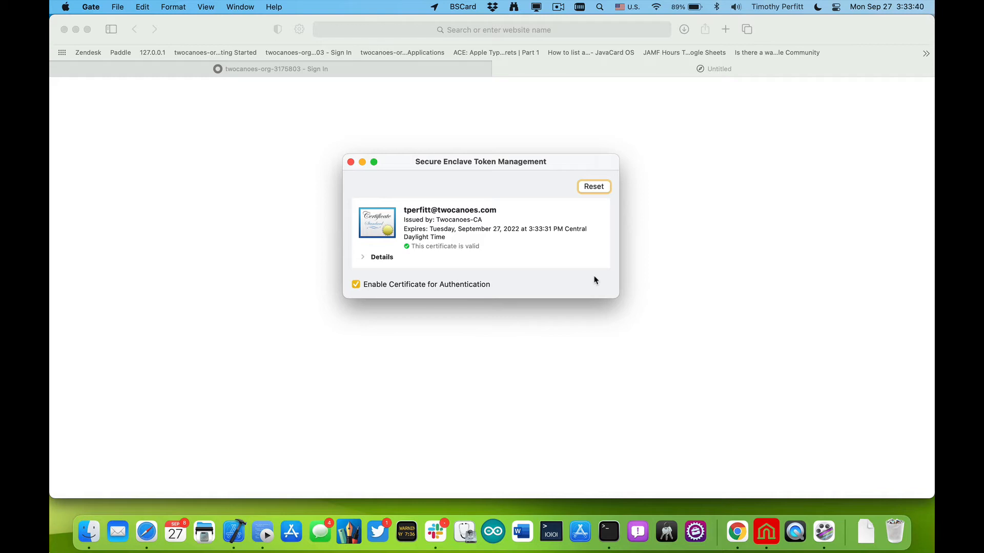
{"action": "mouse_move", "coordinate": [369, 267]}
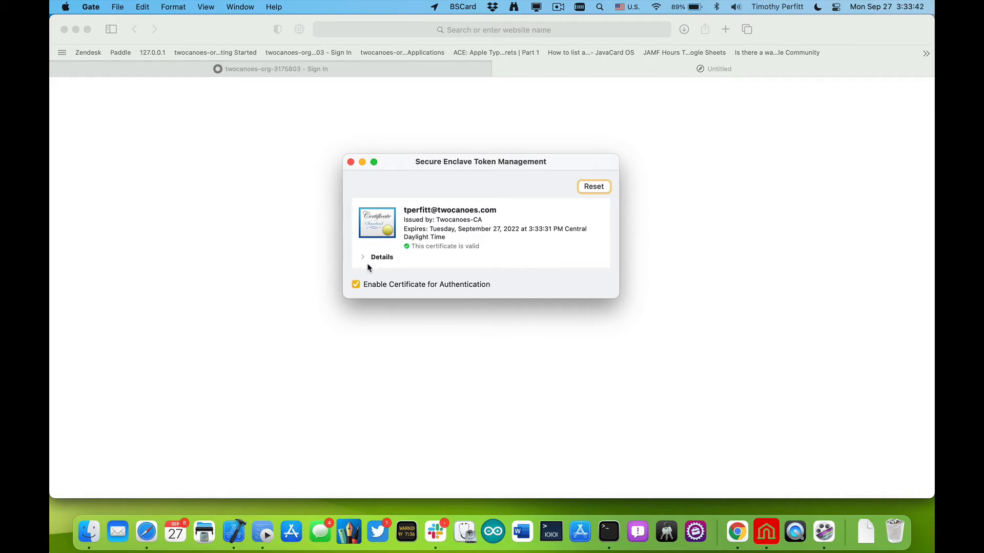
- Expand the certificate Details to show subject, issuer, validity and public key
{"action": "left_click", "coordinate": [363, 257]}
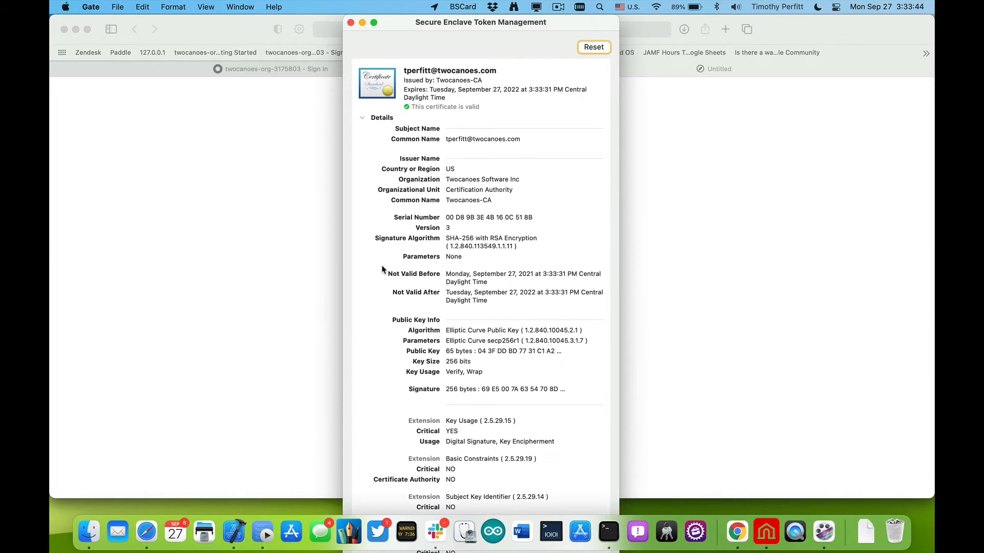
{"action": "mouse_move", "coordinate": [456, 33]}
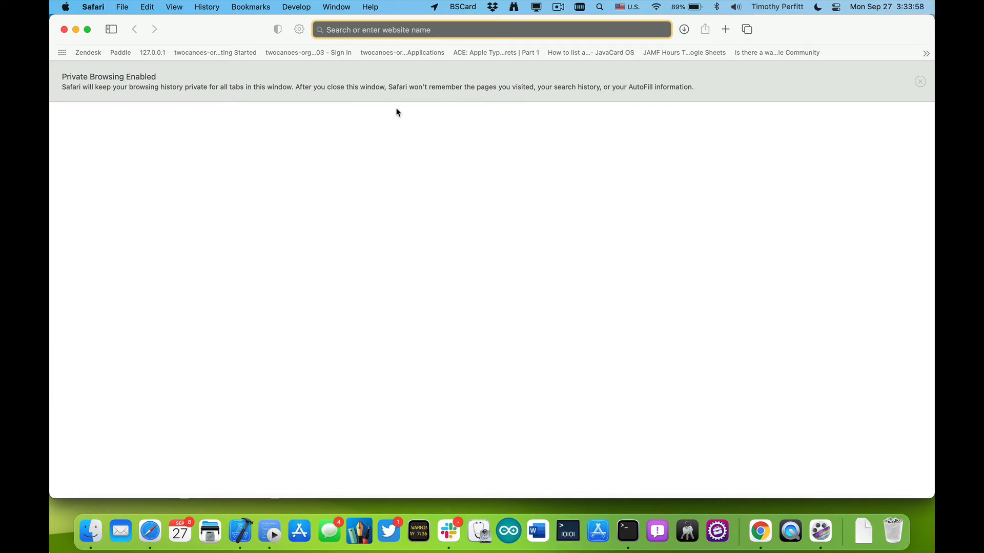
- Go to the twocanoes.com Okta sign-in page and choose PIV Card sign-in
{"action": "type", "text": "twocanoes.com/"}
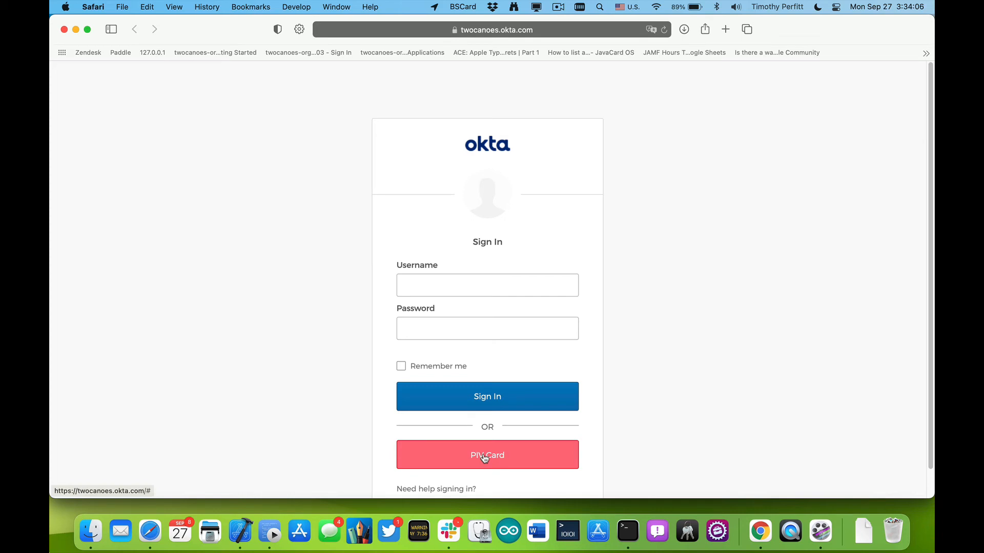
{"action": "left_click", "coordinate": [486, 455]}
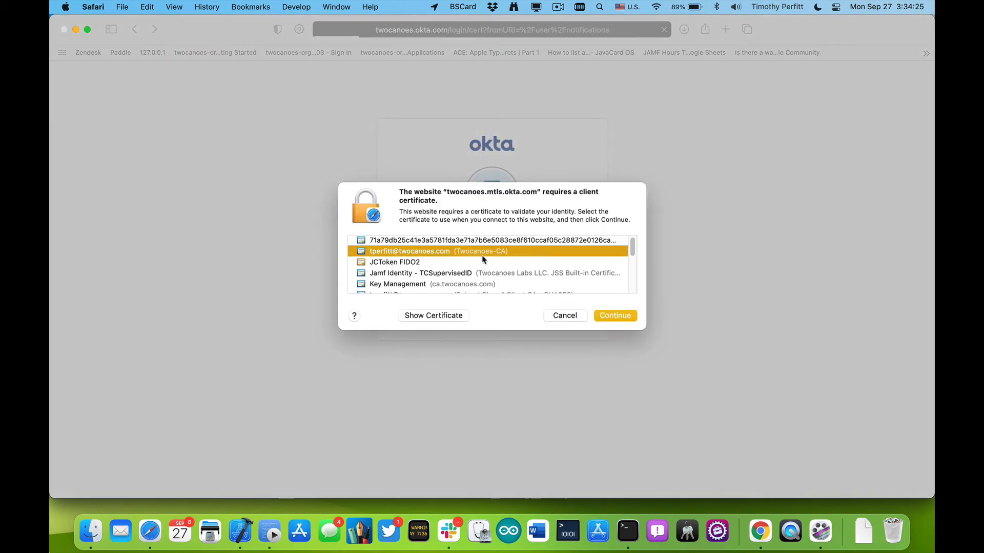
- Continue with the Twocanoes-CA certificate, enter the PIN, and approve with Touch ID
{"action": "left_click", "coordinate": [615, 315]}
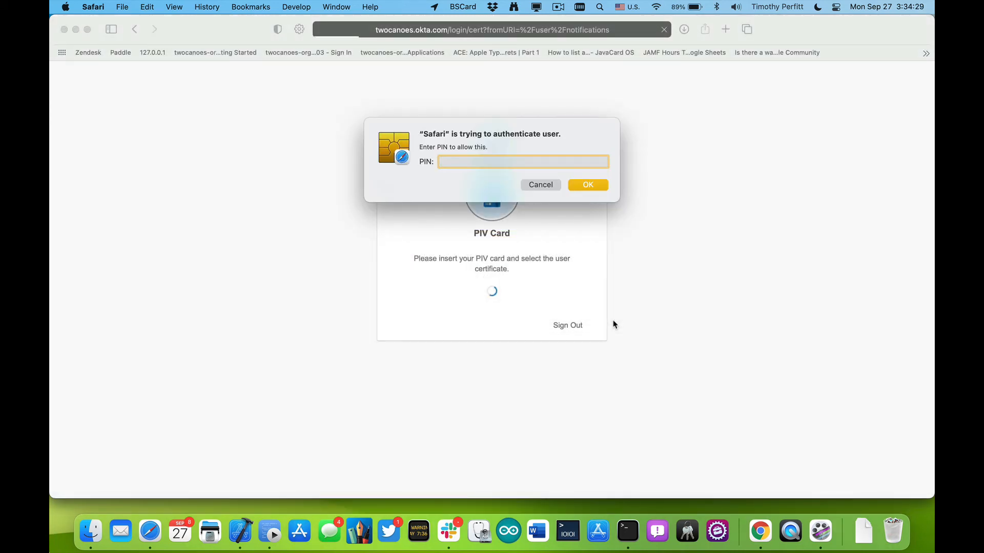
{"action": "type", "text": "1"}
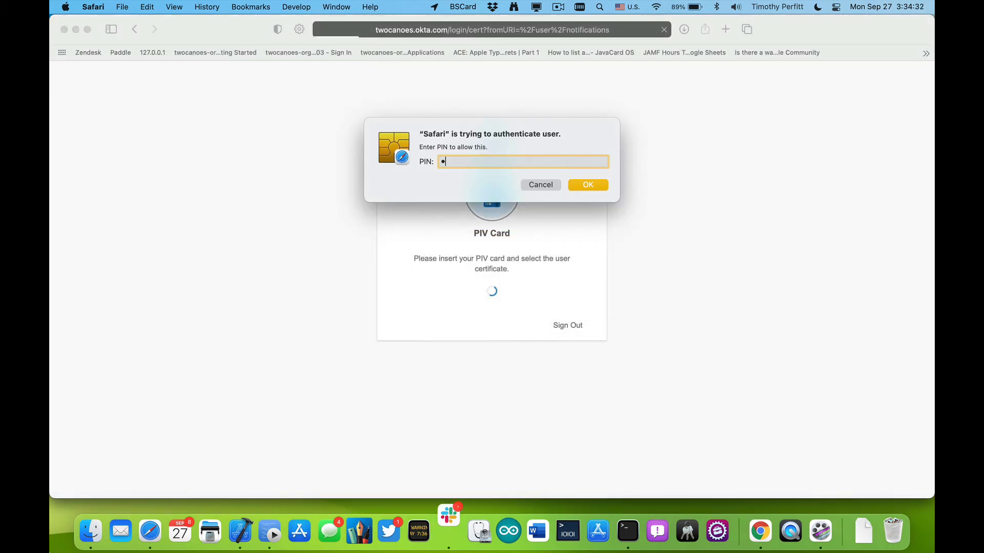
{"action": "left_click", "coordinate": [588, 184]}
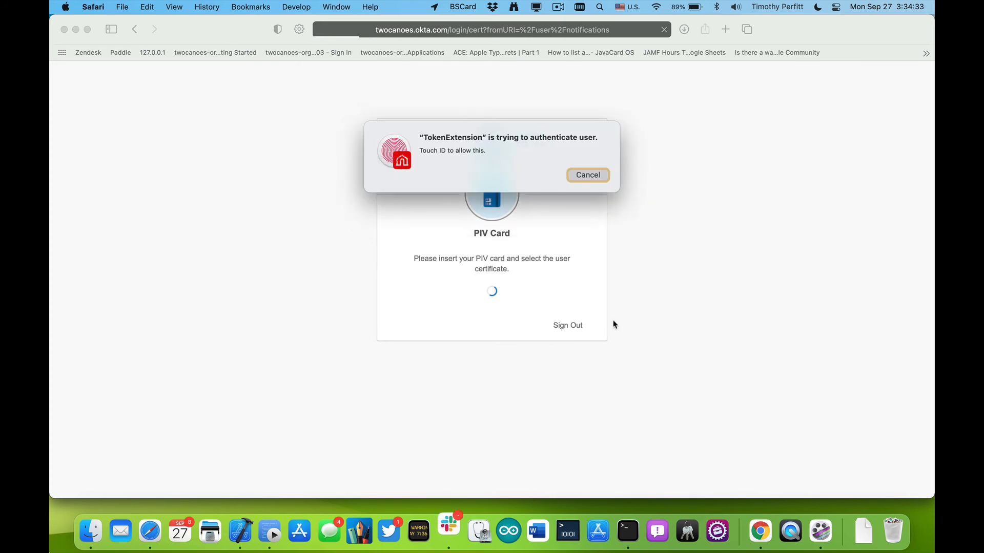
{"action": "left_click", "coordinate": [587, 174]}
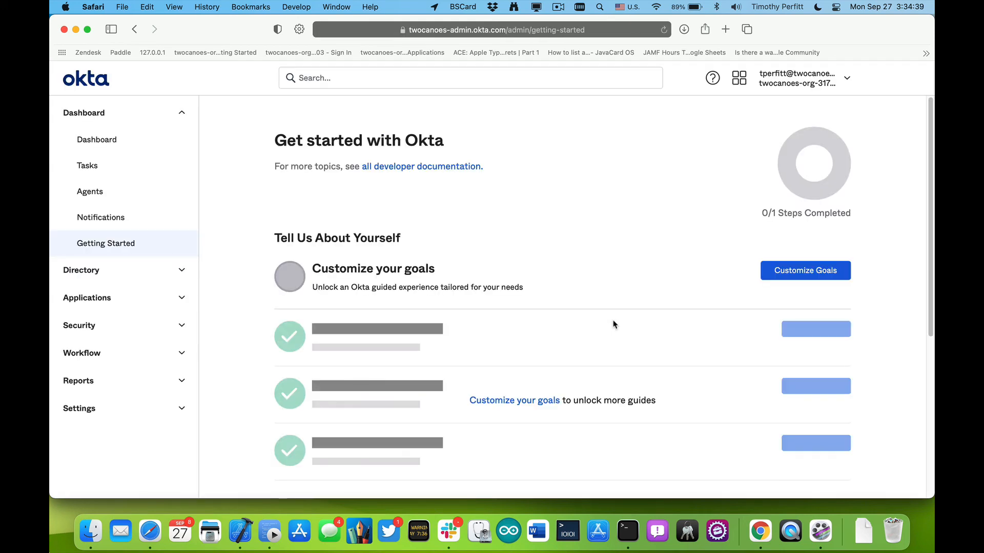
- Open My end user dashboard from the apps grid and launch the Zendesk tile
{"action": "left_click", "coordinate": [739, 78]}
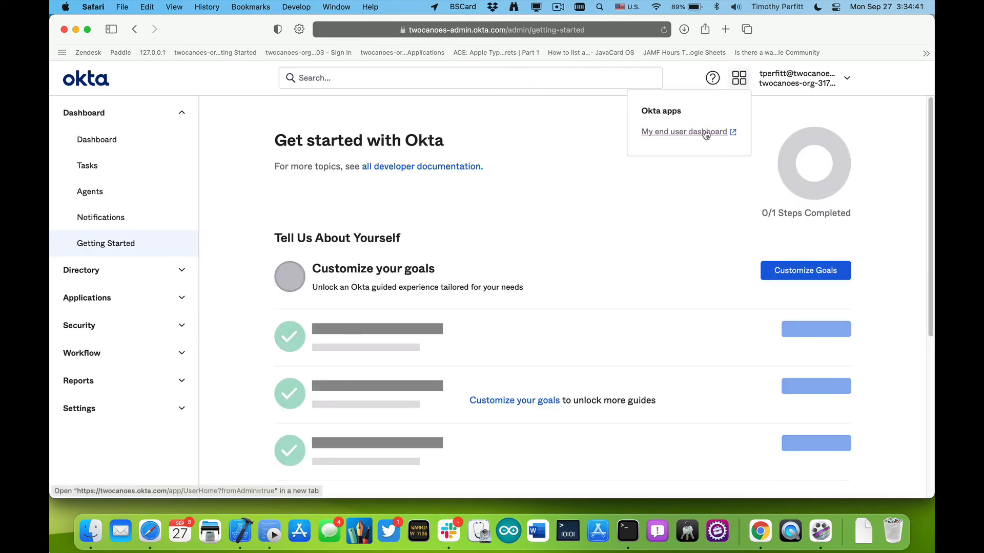
{"action": "left_click", "coordinate": [684, 132]}
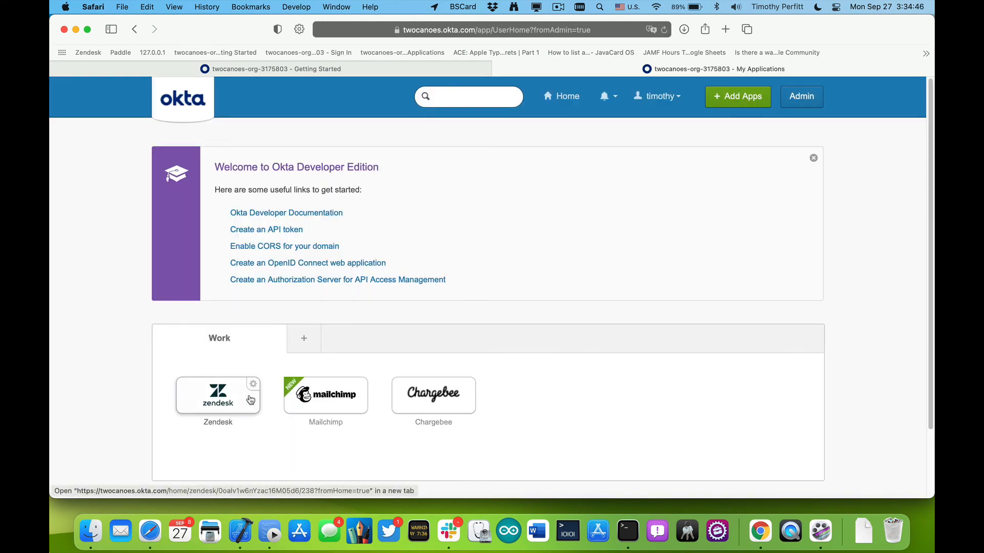
{"action": "scroll", "scroll_direction": "down", "scroll_amount": 3}
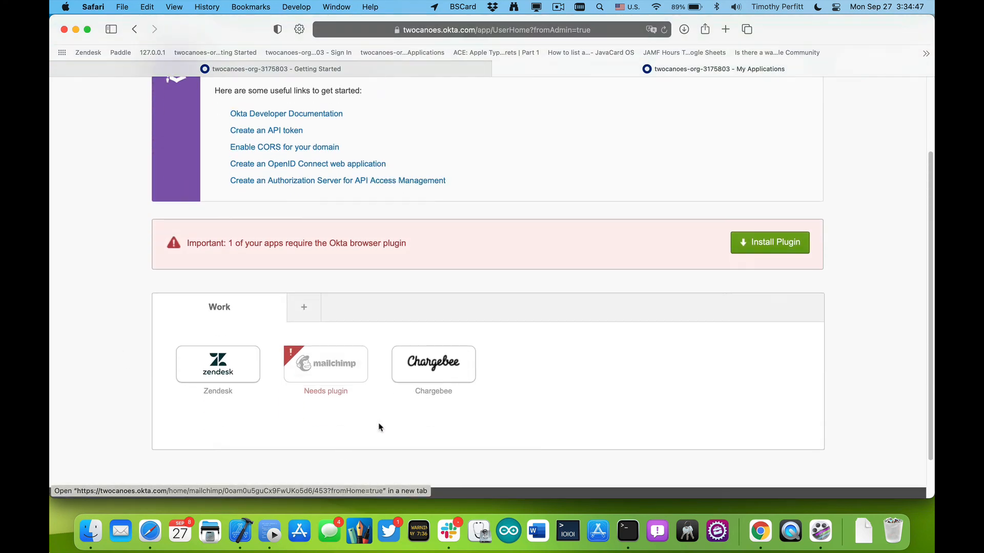
{"action": "left_click", "coordinate": [217, 364]}
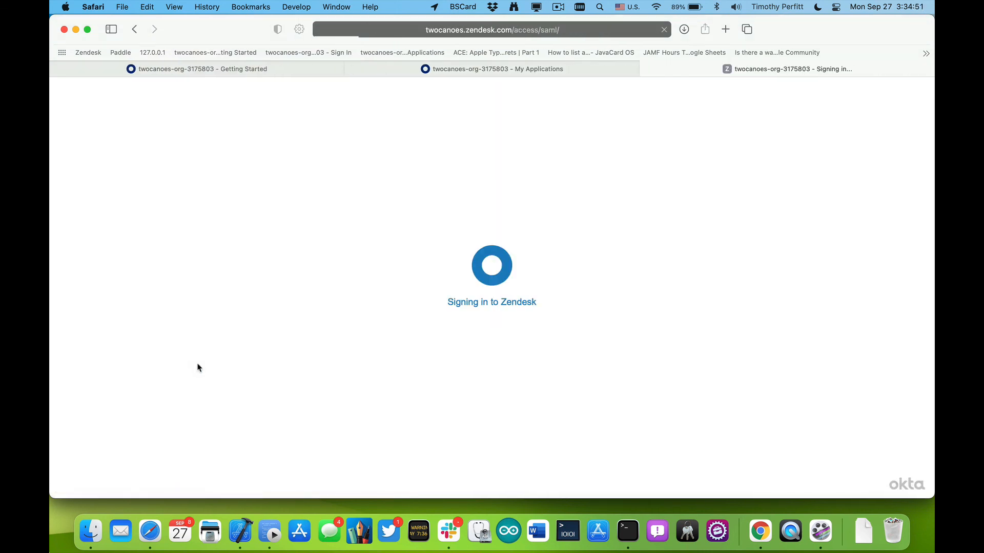